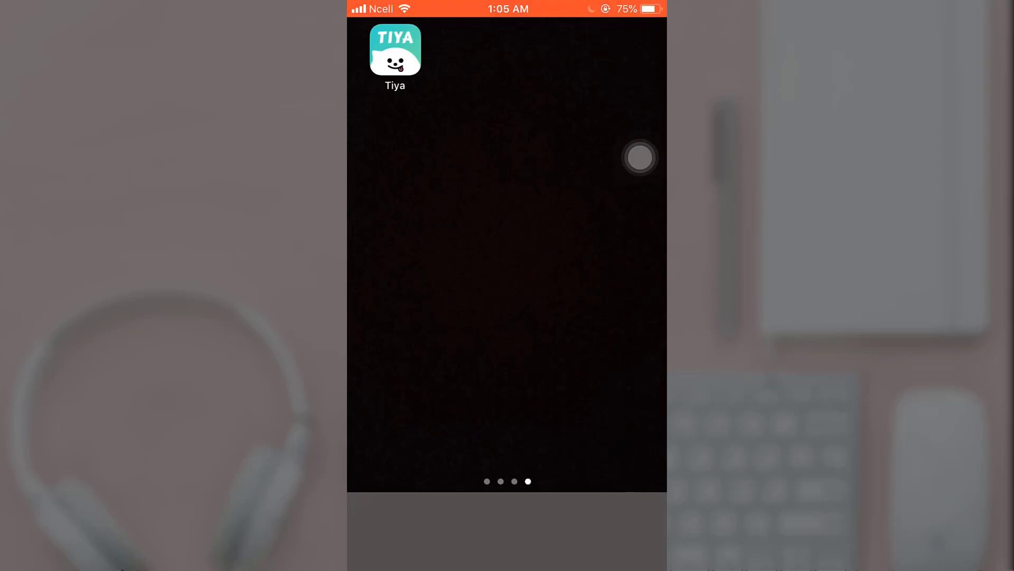
{"action": "left_click", "coordinate": [394, 51]}
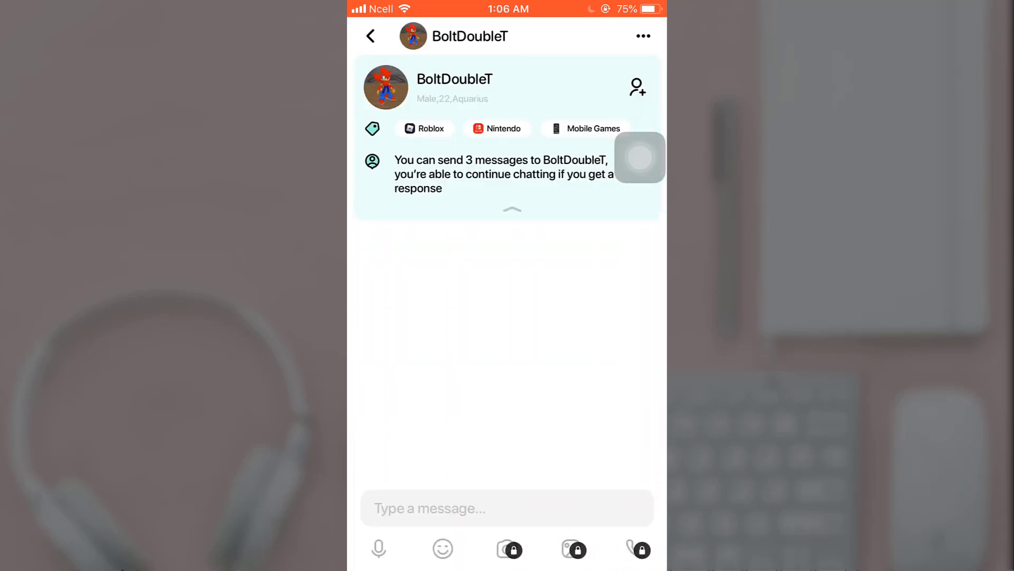
Switch the BoltDoubleT message box to the Hold-to-record voice panel
{"action": "left_click", "coordinate": [507, 509]}
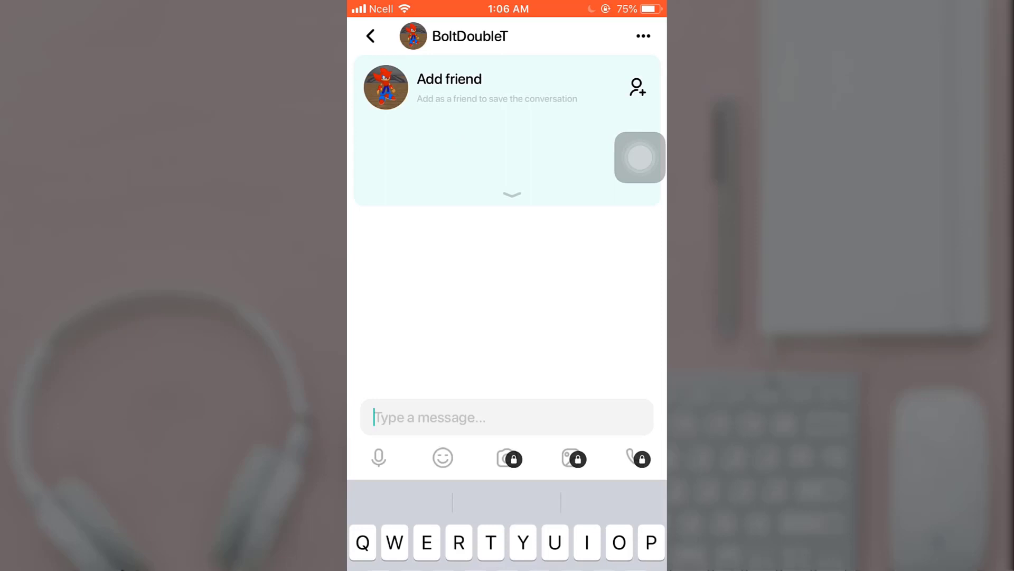
{"action": "left_click", "coordinate": [378, 457]}
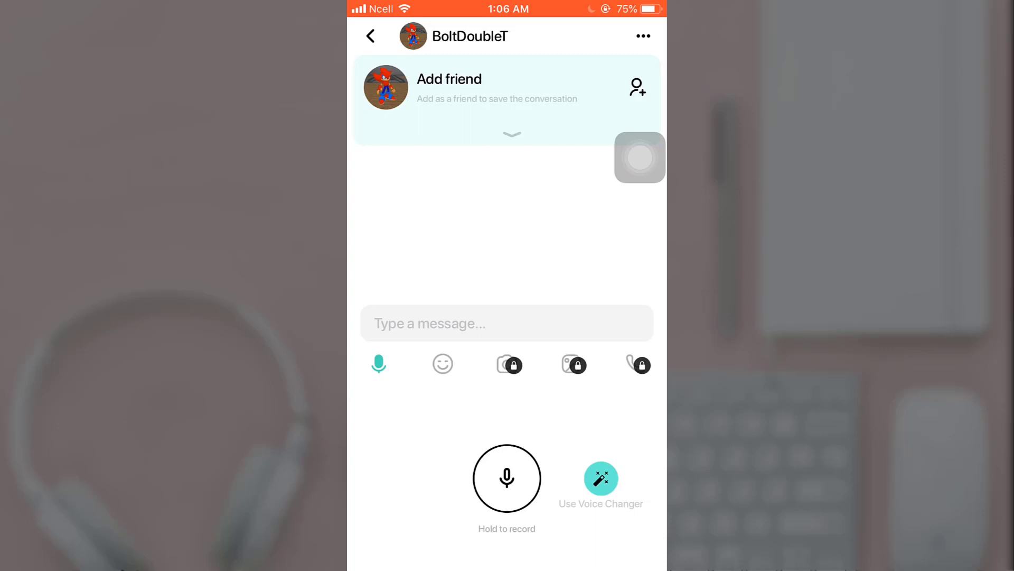
Pick the Clear voice-changer effect and begin recording a voice clip
{"action": "left_click", "coordinate": [600, 477]}
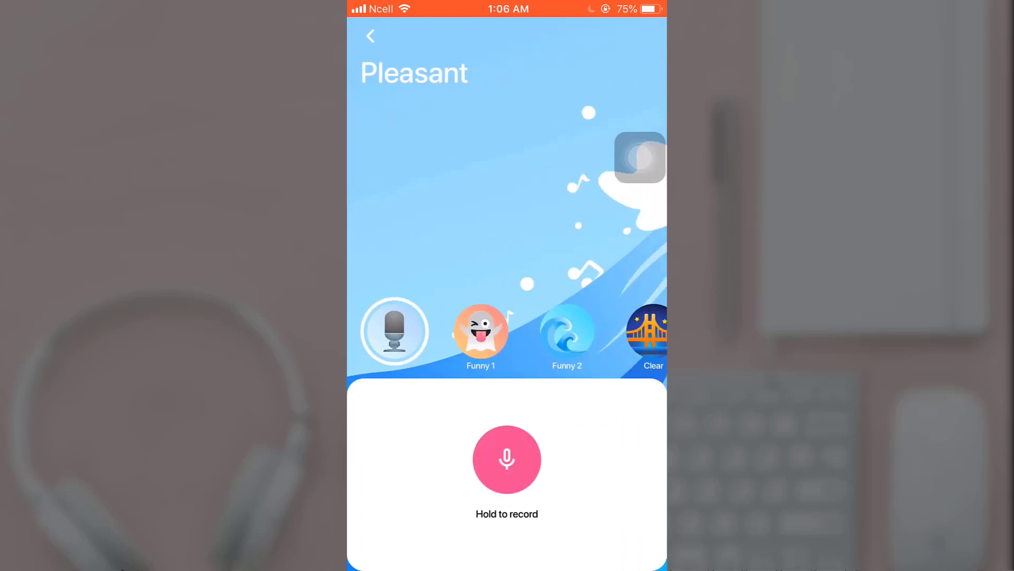
{"action": "scroll", "scroll_direction": "left", "scroll_amount": 3}
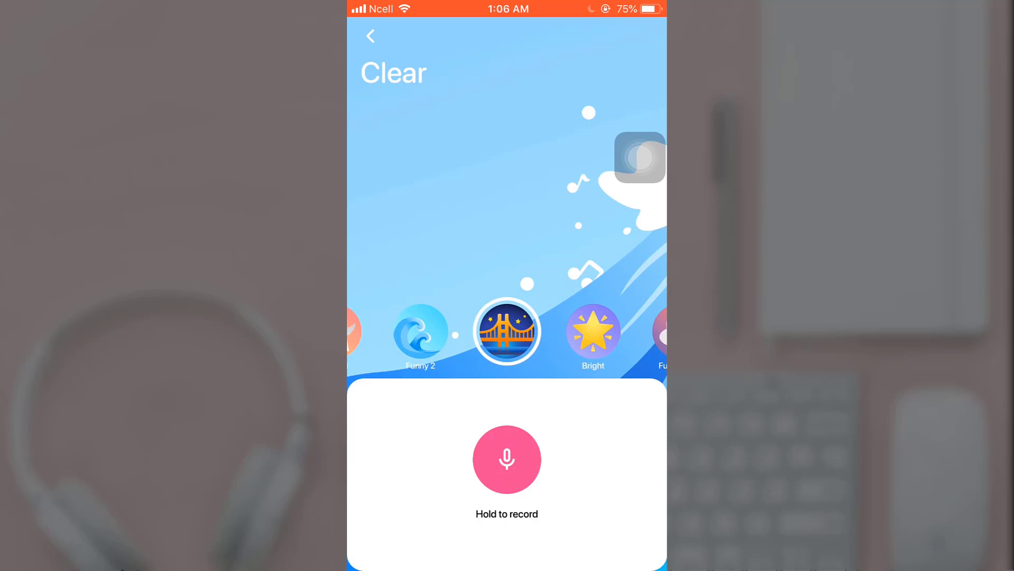
{"action": "left_click", "coordinate": [506, 460]}
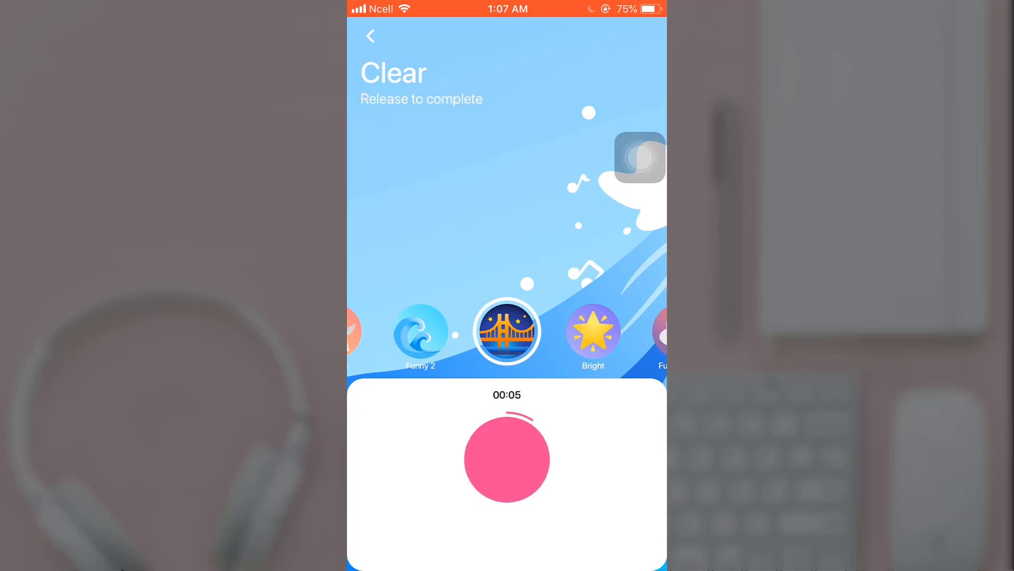
{"action": "left_click", "coordinate": [507, 458]}
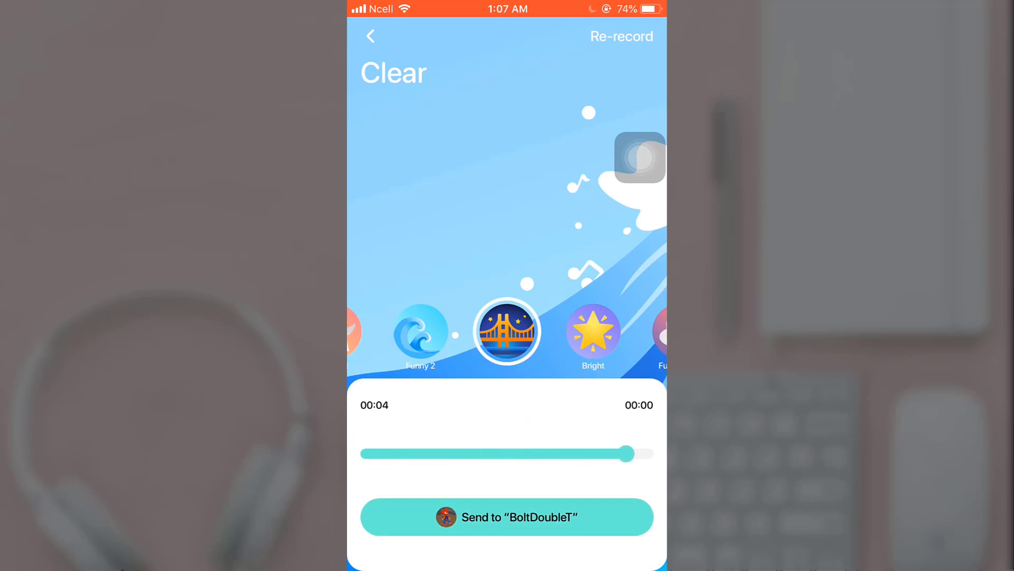
{"action": "left_click", "coordinate": [507, 517]}
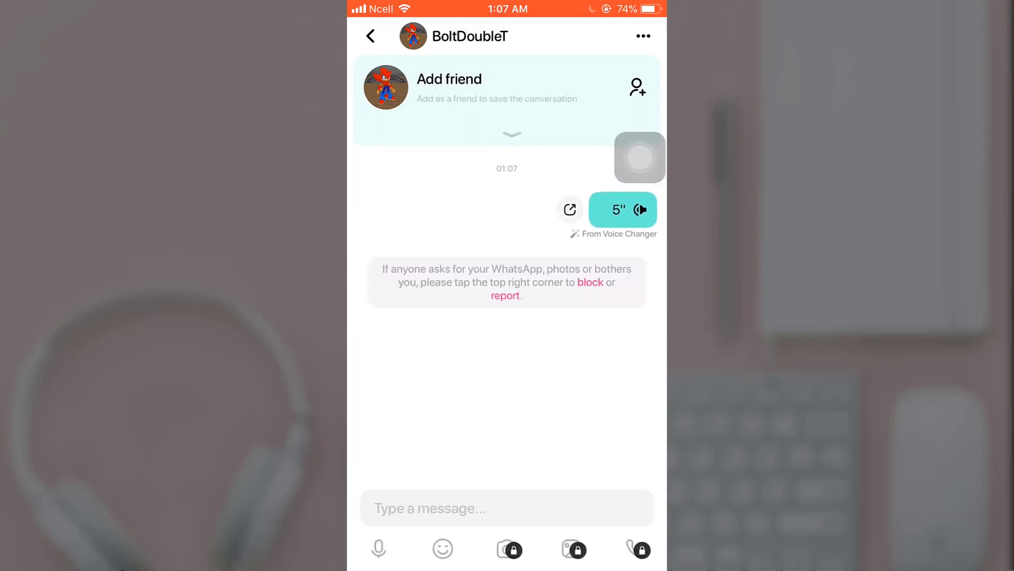
Play back the sent 5-second voice bubble in the chat three times
{"action": "left_click", "coordinate": [622, 209]}
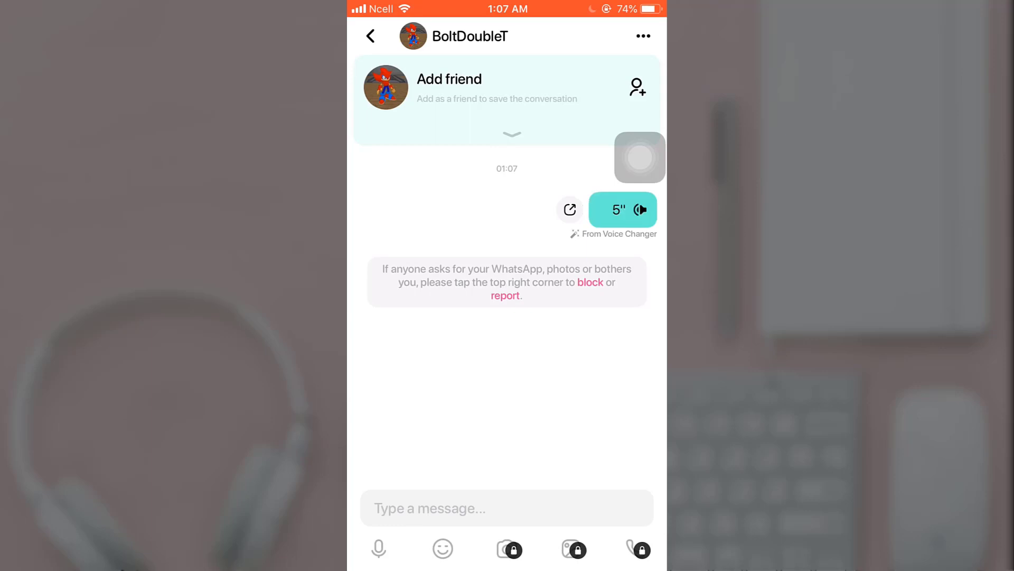
{"action": "left_click", "coordinate": [622, 209]}
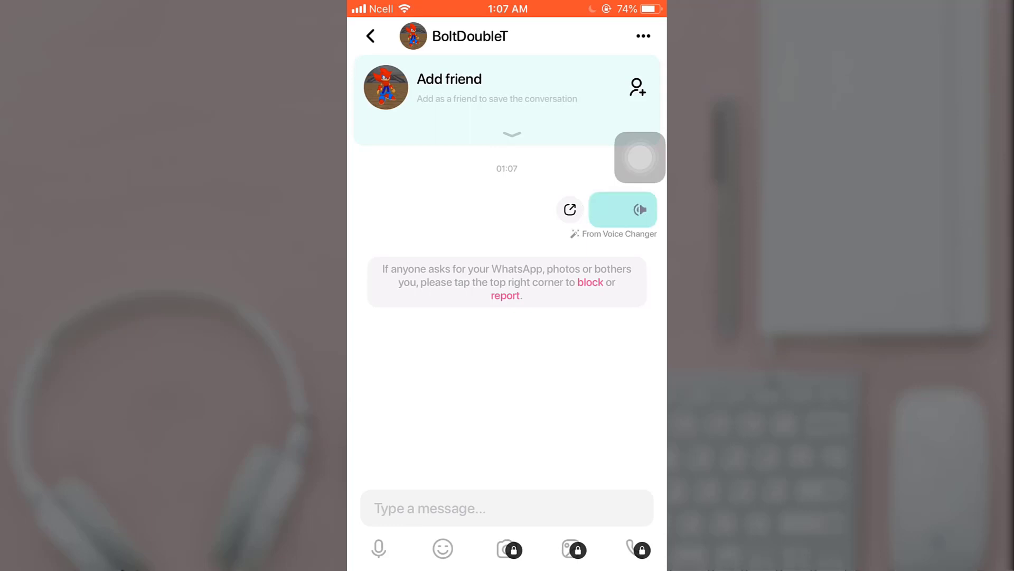
{"action": "left_click", "coordinate": [622, 209]}
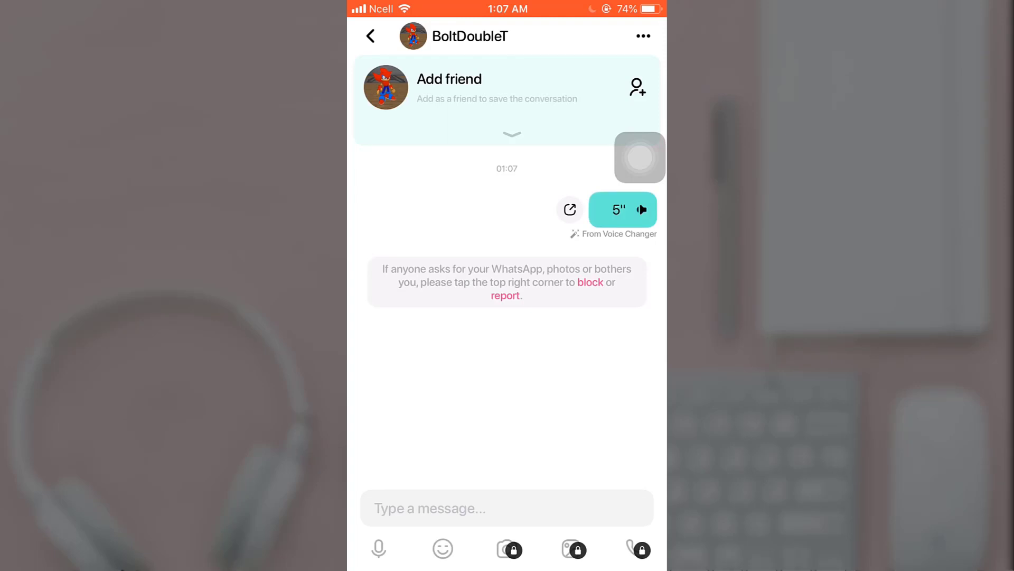